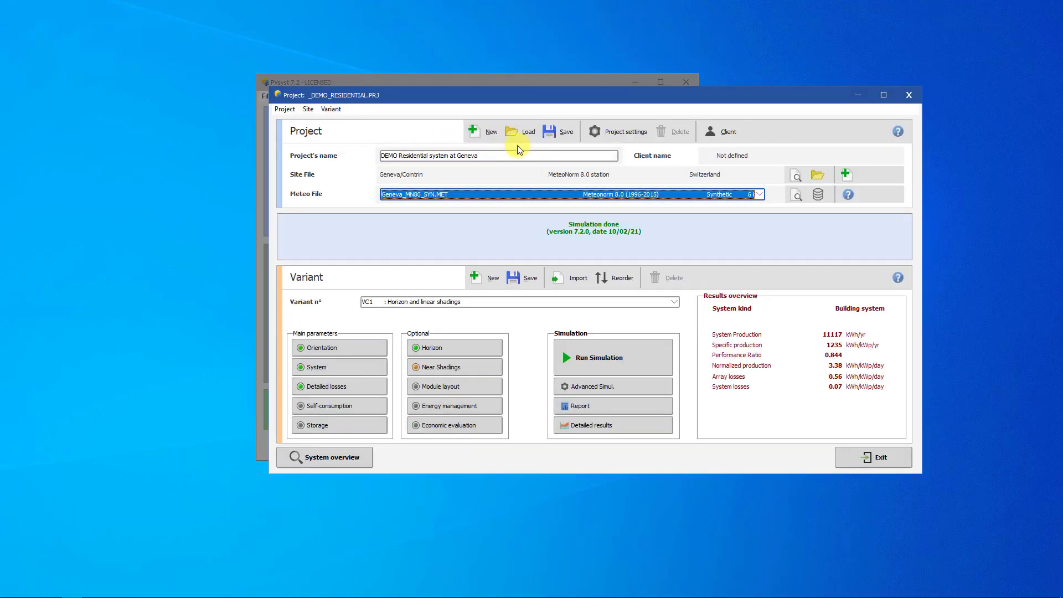
Open the detailed simulation results for variant VC1, Horizon and linear shadings.
{"action": "left_click", "coordinate": [528, 130]}
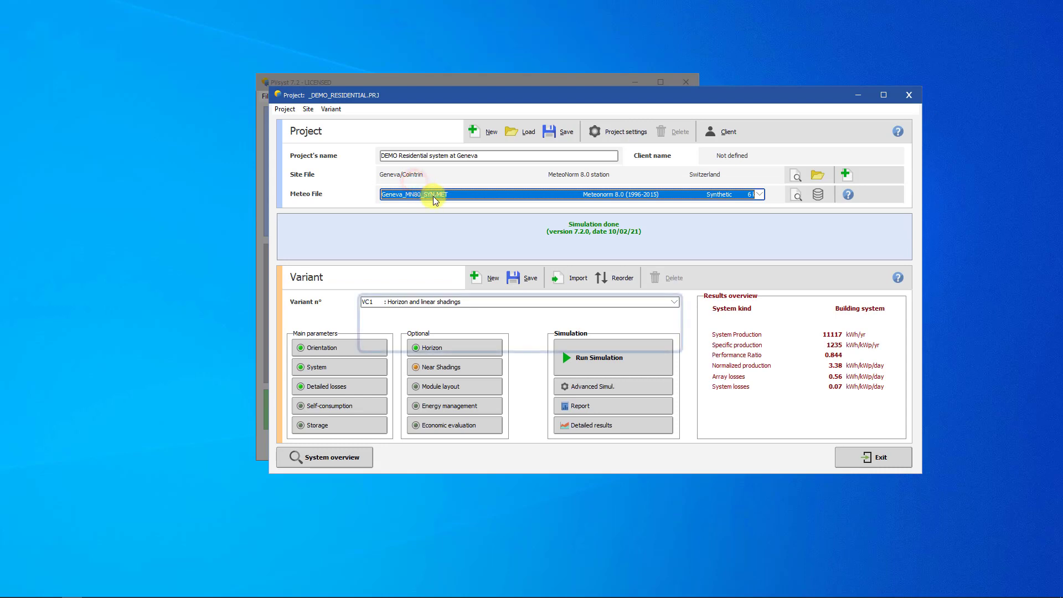
{"action": "left_click", "coordinate": [674, 301]}
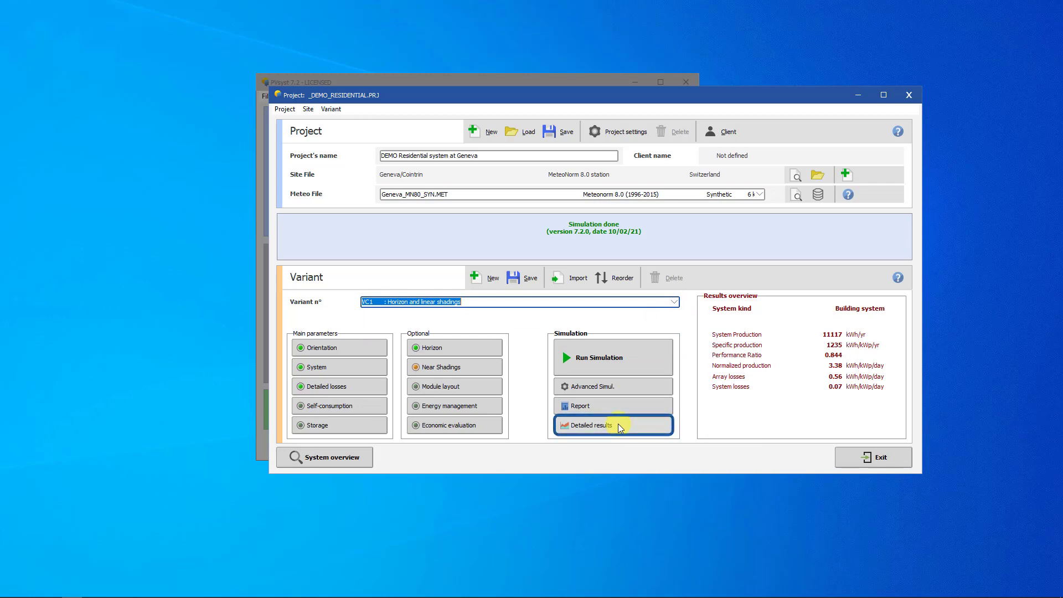
{"action": "left_click", "coordinate": [589, 425]}
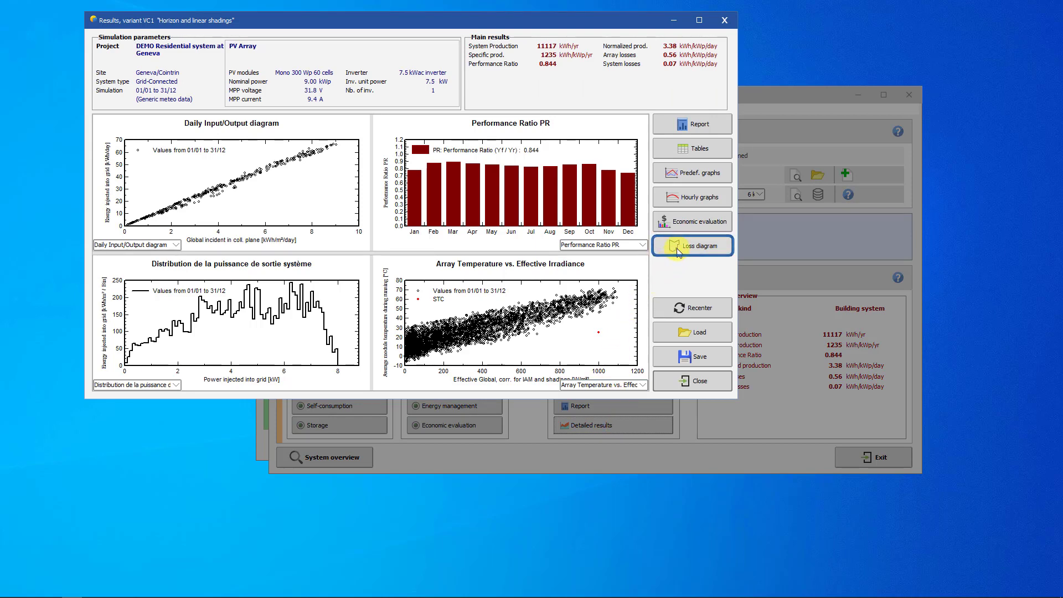
Open the VC1 loss diagram and fit it to the window width.
{"action": "left_click", "coordinate": [691, 245]}
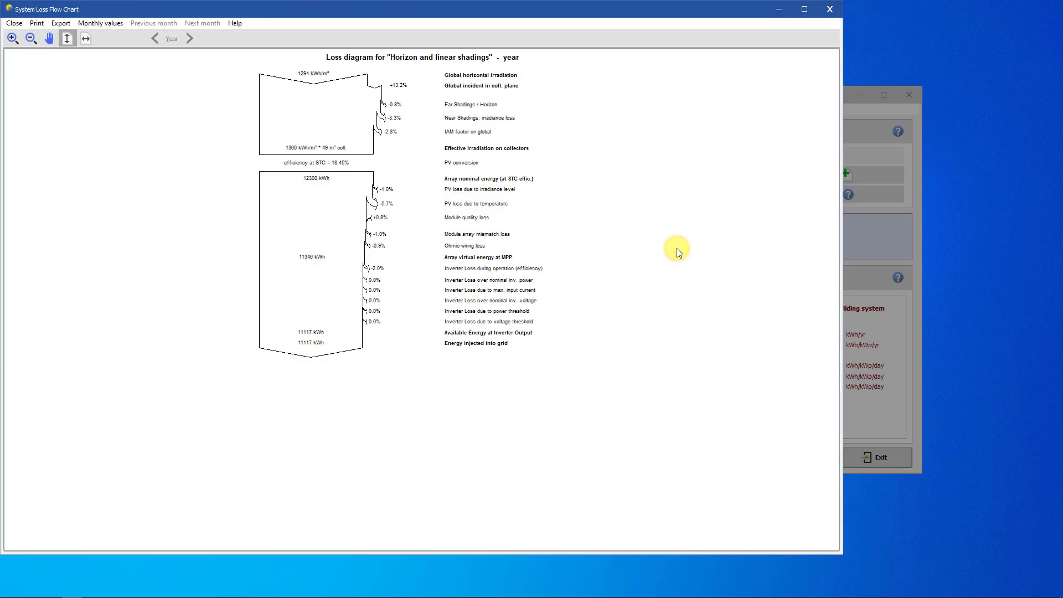
{"action": "left_click", "coordinate": [86, 38]}
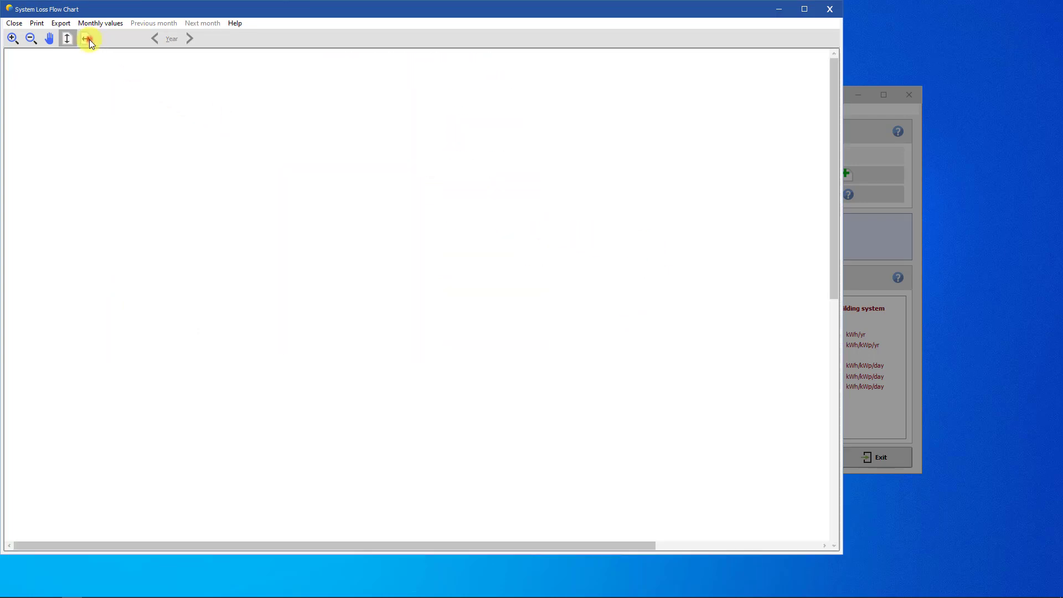
{"action": "left_click", "coordinate": [86, 38]}
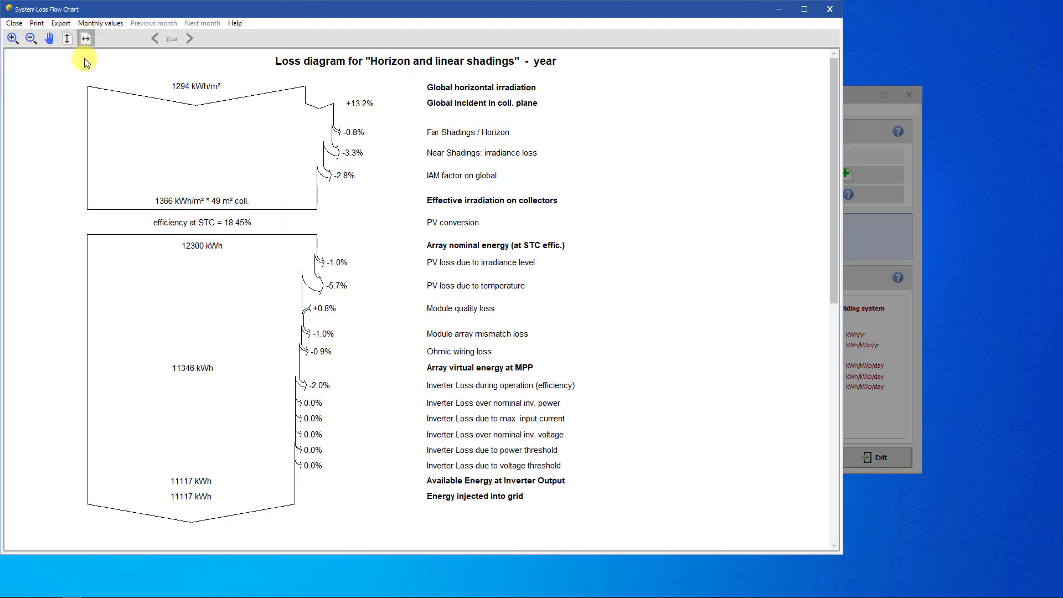
{"action": "mouse_move", "coordinate": [73, 90]}
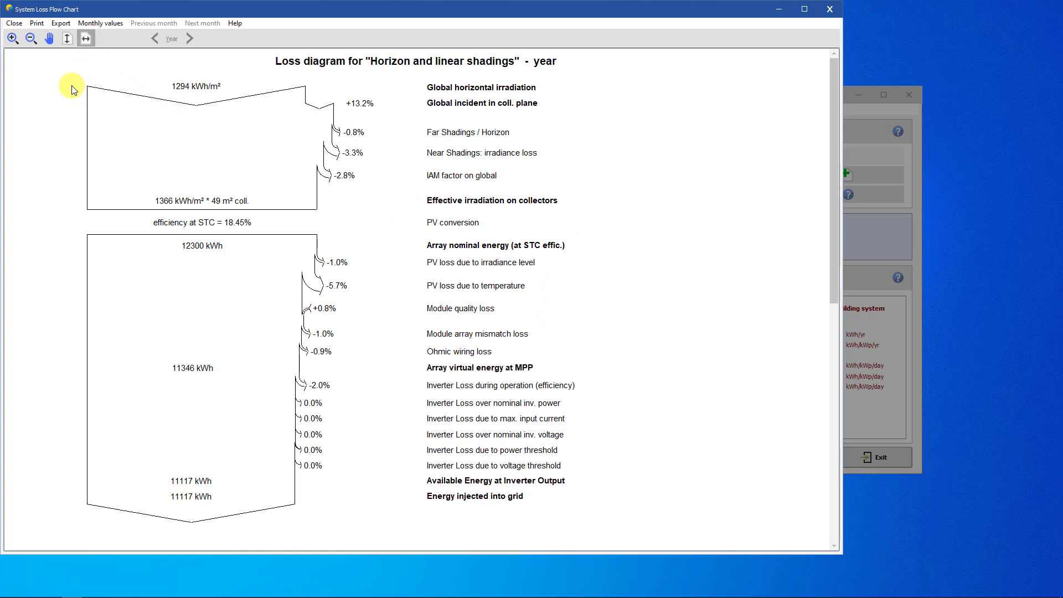
View the monthly loss diagram for April, then switch back to yearly values.
{"action": "left_click", "coordinate": [100, 22]}
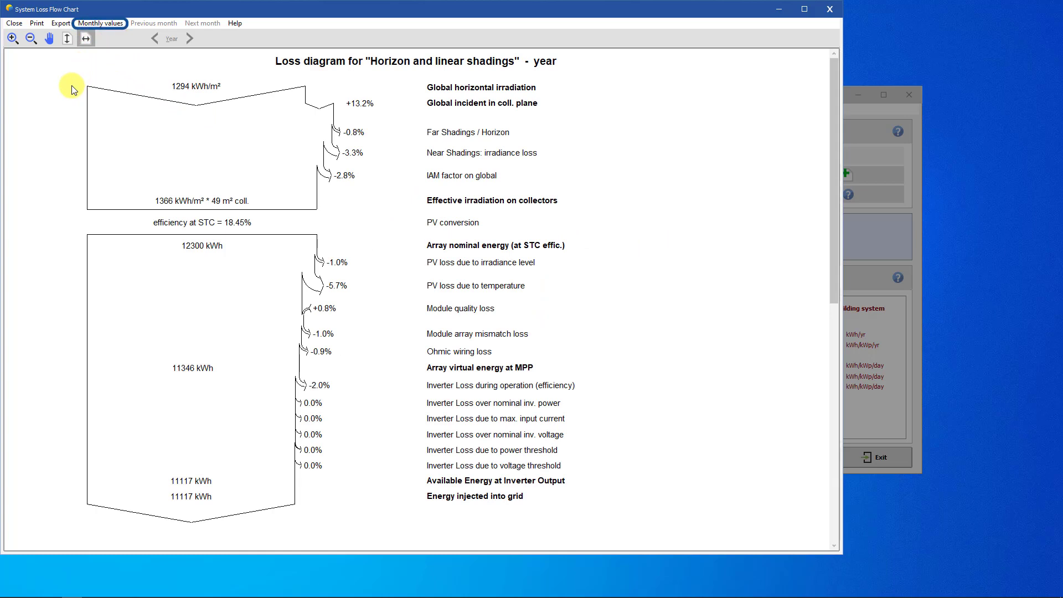
{"action": "left_click", "coordinate": [100, 23]}
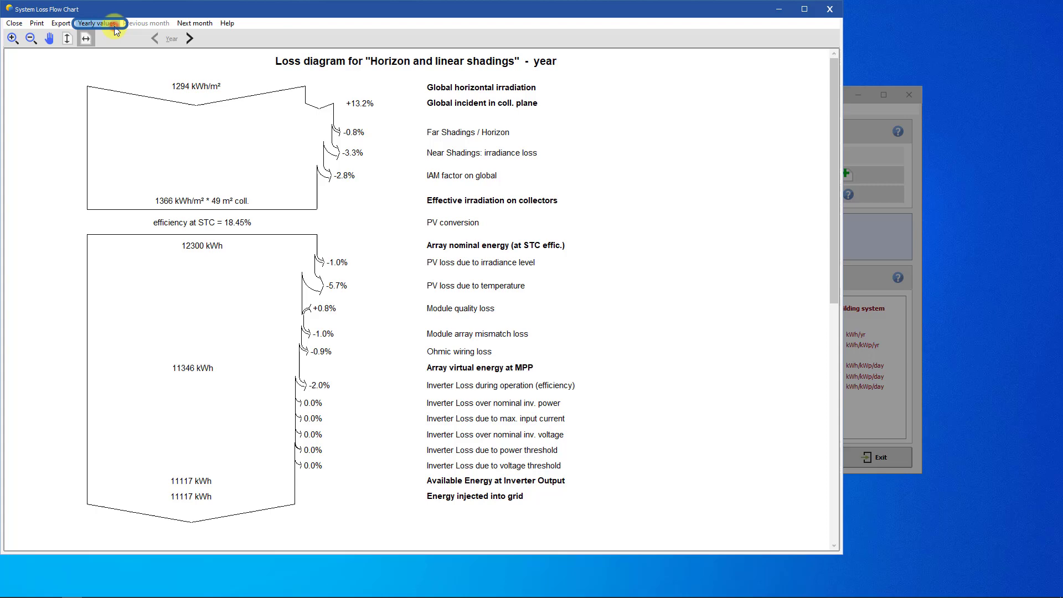
{"action": "left_click", "coordinate": [186, 38]}
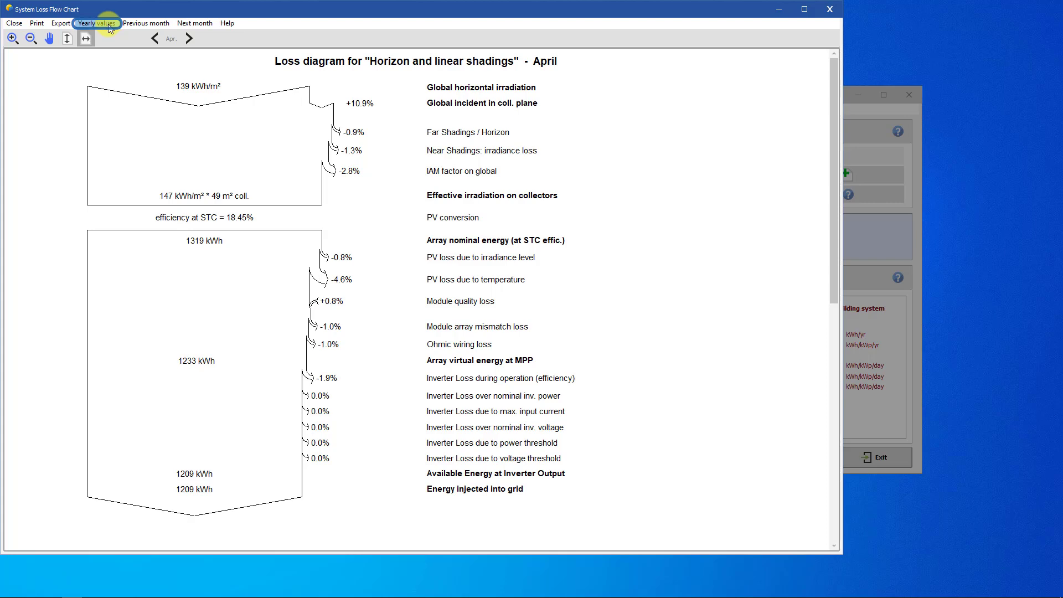
{"action": "left_click", "coordinate": [97, 22]}
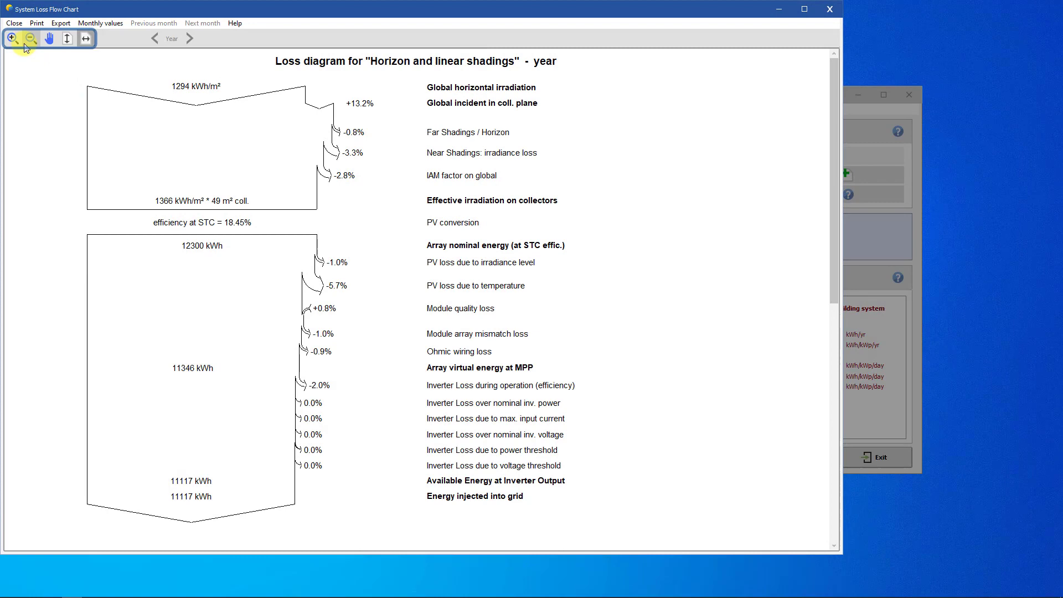
Zoom into the yearly loss diagram, pan, and widen the System Loss Flow Chart window.
{"action": "left_click", "coordinate": [12, 39]}
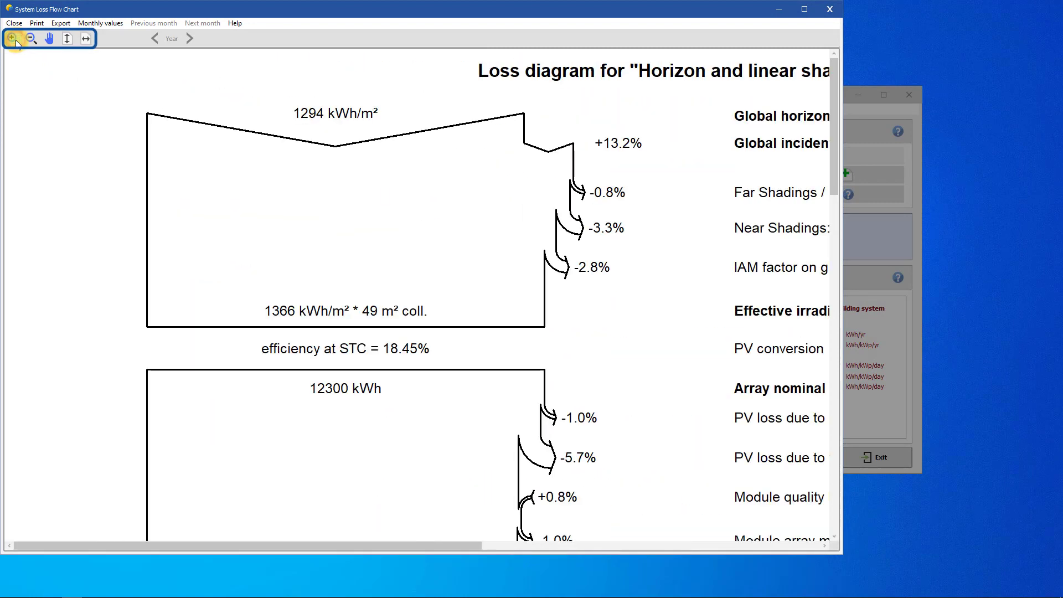
{"action": "left_click", "coordinate": [48, 38]}
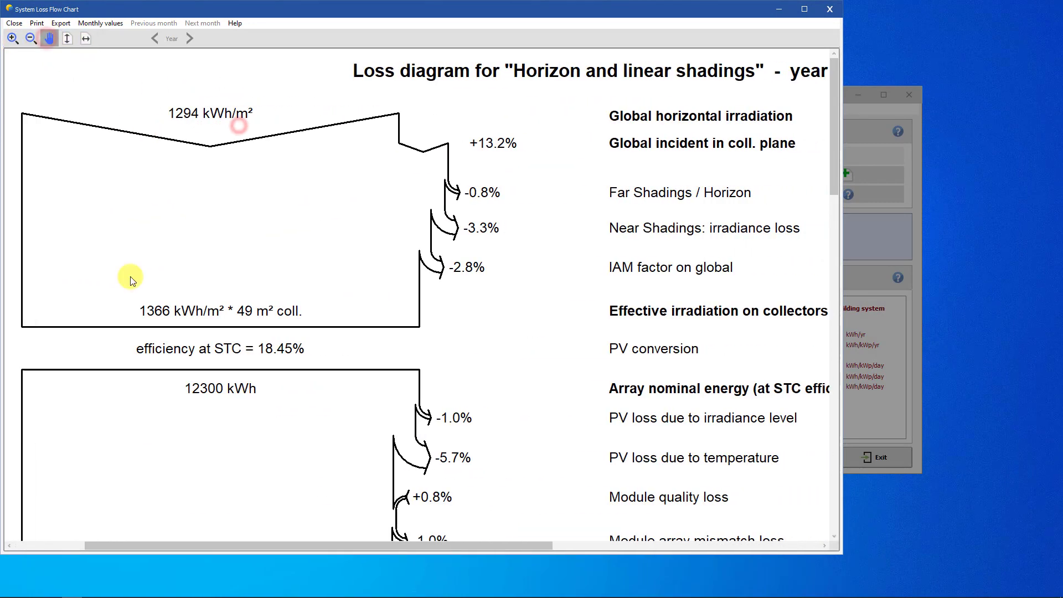
{"action": "mouse_move", "coordinate": [841, 315]}
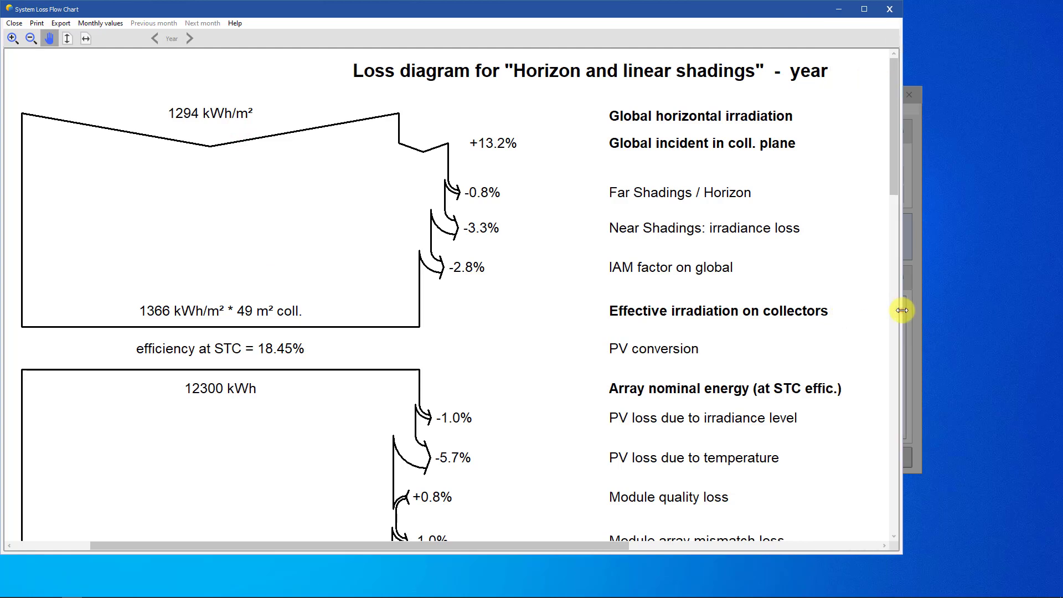
{"action": "left_click", "coordinate": [698, 116]}
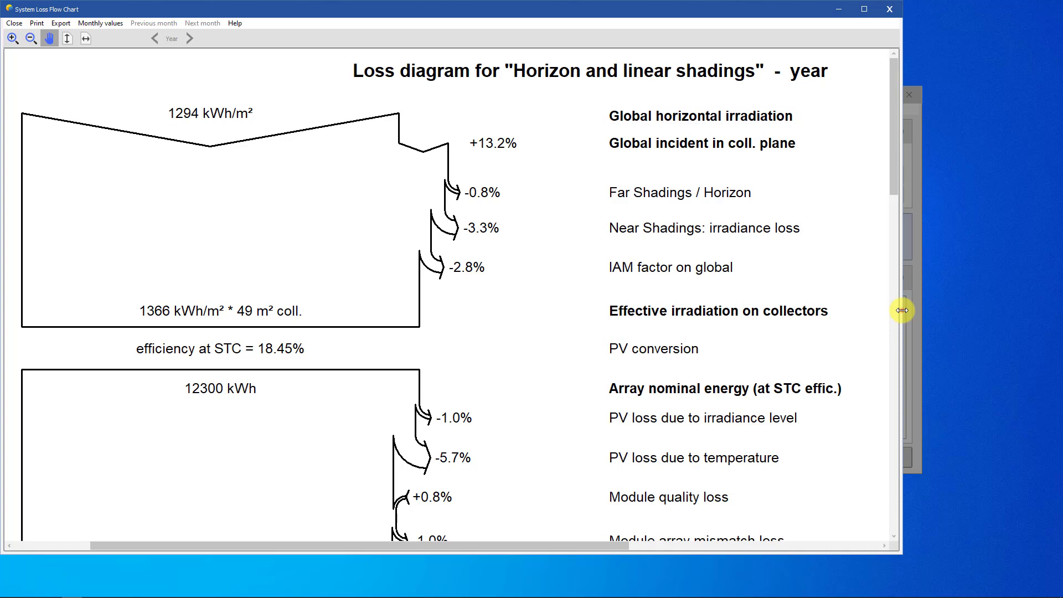
{"action": "mouse_move", "coordinate": [493, 143]}
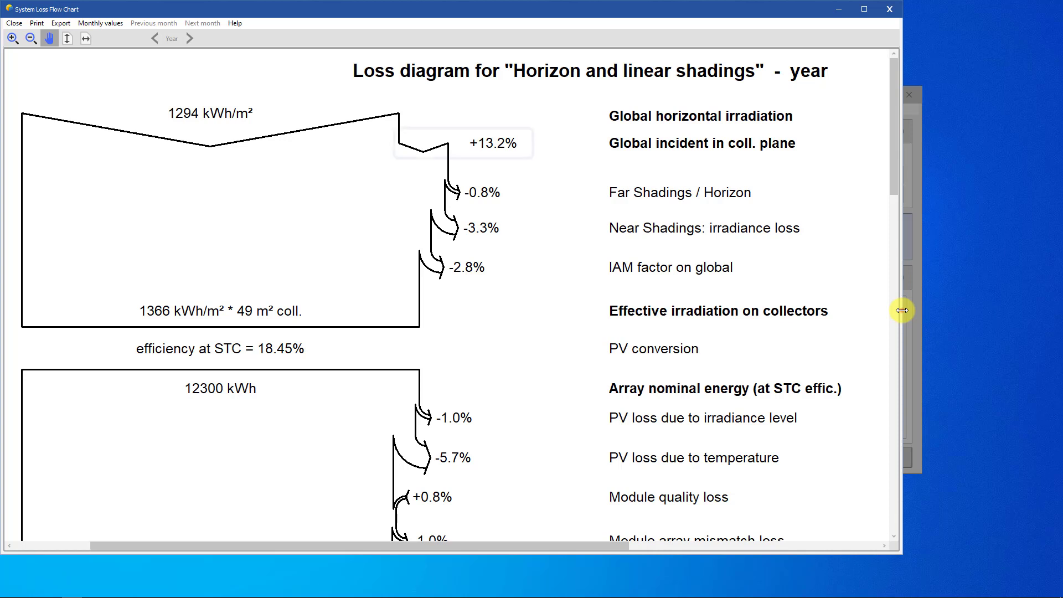
{"action": "left_click", "coordinate": [463, 143]}
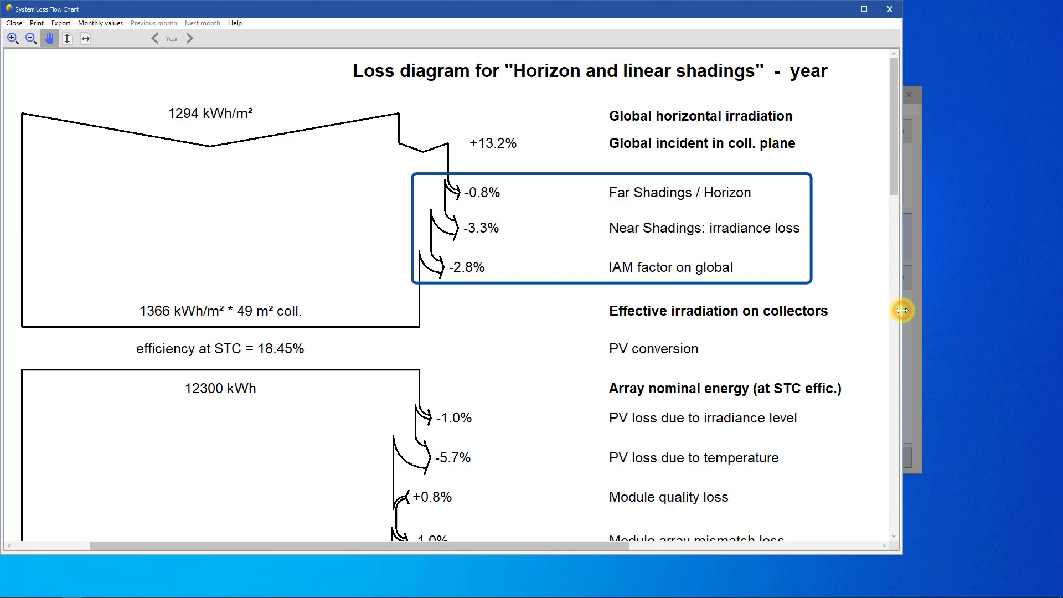
{"action": "mouse_move", "coordinate": [915, 313]}
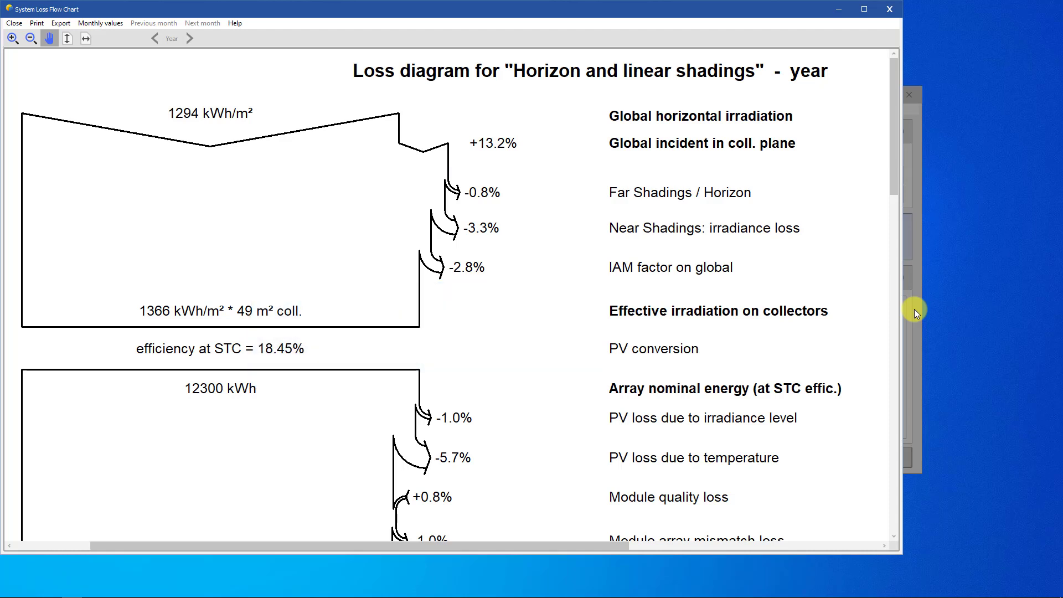
{"action": "left_click", "coordinate": [719, 311]}
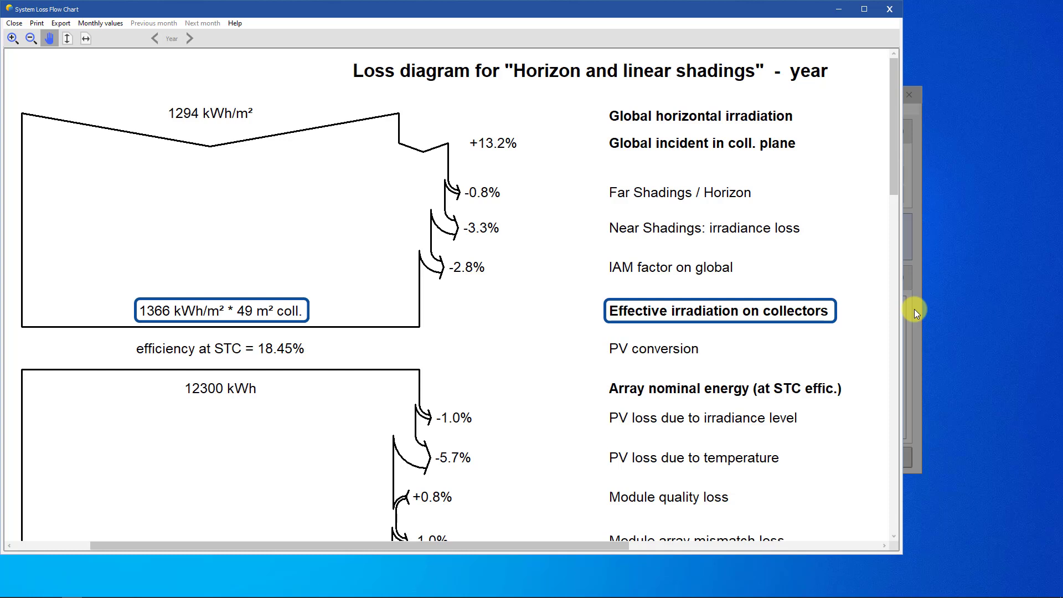
{"action": "left_click", "coordinate": [220, 348]}
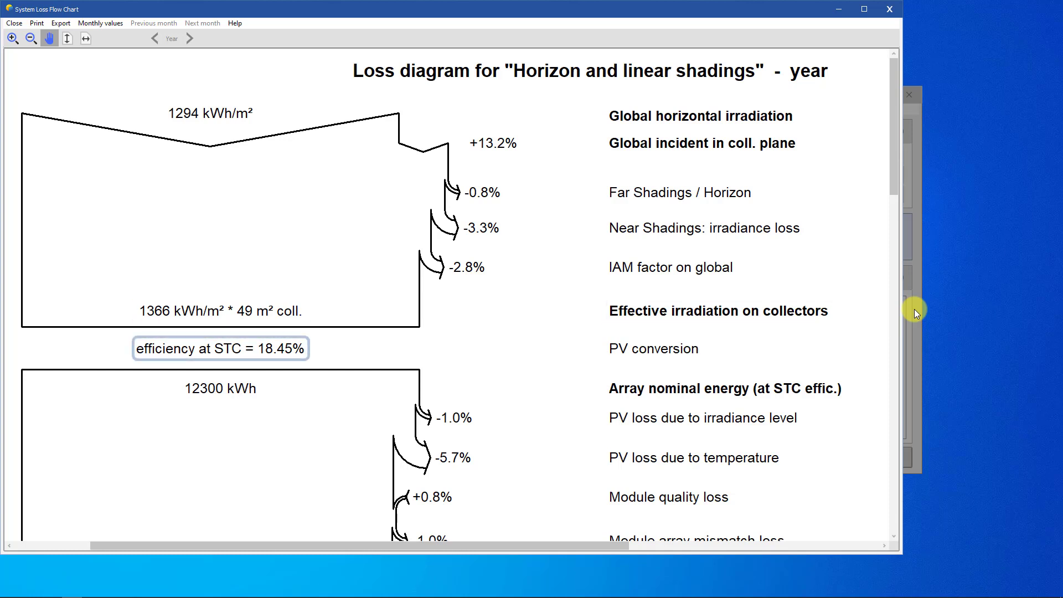
{"action": "left_click", "coordinate": [220, 347]}
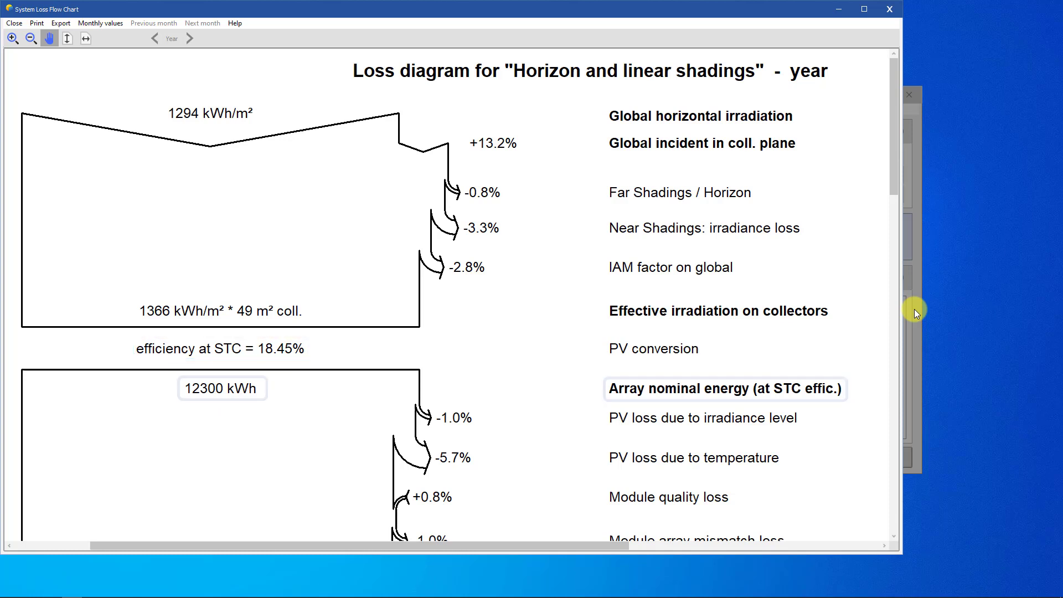
{"action": "left_click", "coordinate": [221, 388]}
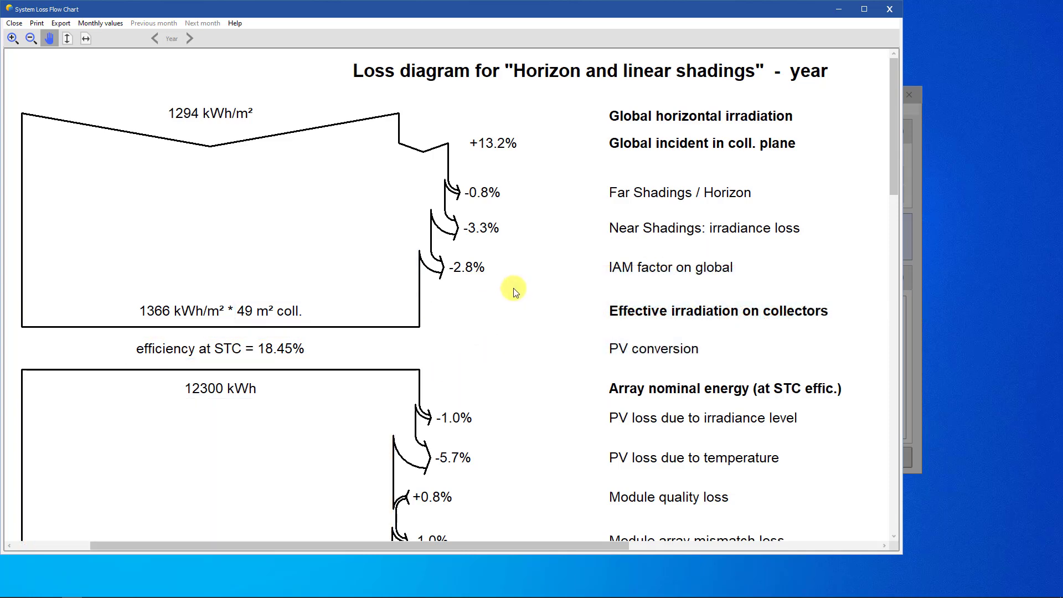
{"action": "scroll", "scroll_direction": "down", "scroll_amount": 3}
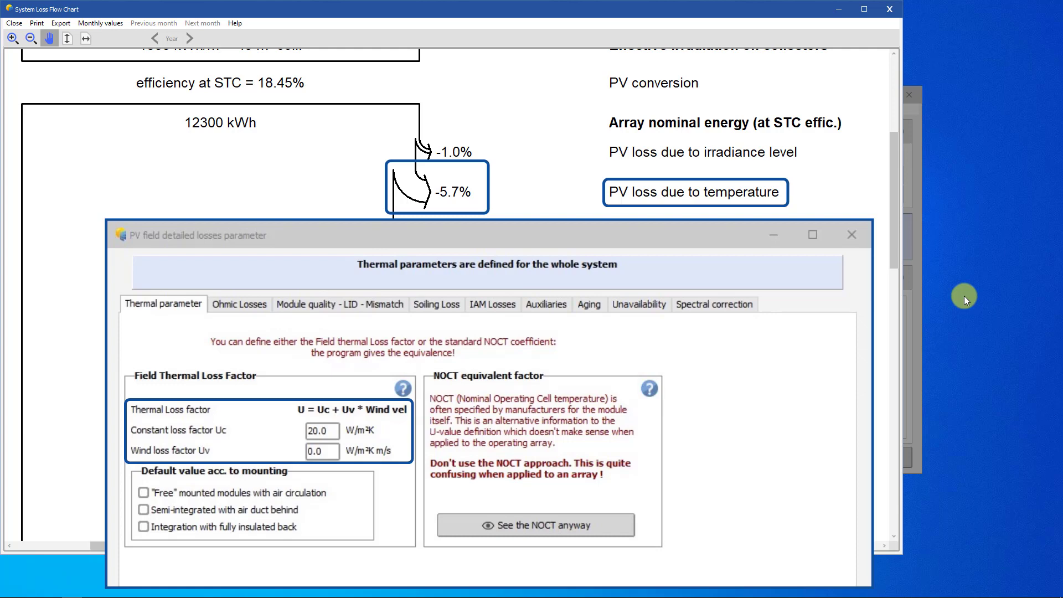
Close the PV field detailed losses dialog to view array and inverter loss stages.
{"action": "left_click", "coordinate": [851, 234]}
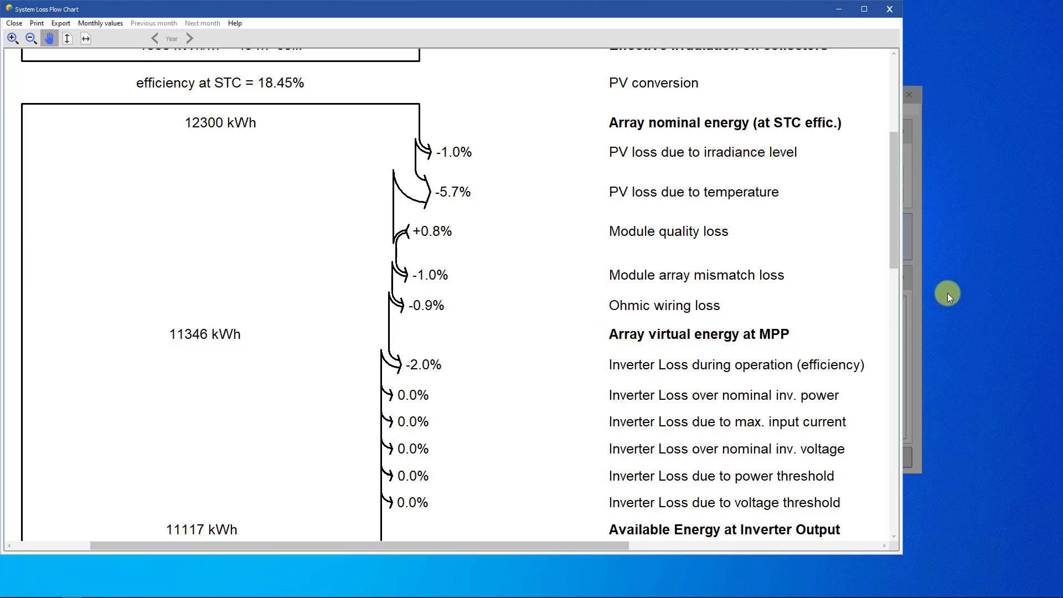
{"action": "mouse_move", "coordinate": [800, 280]}
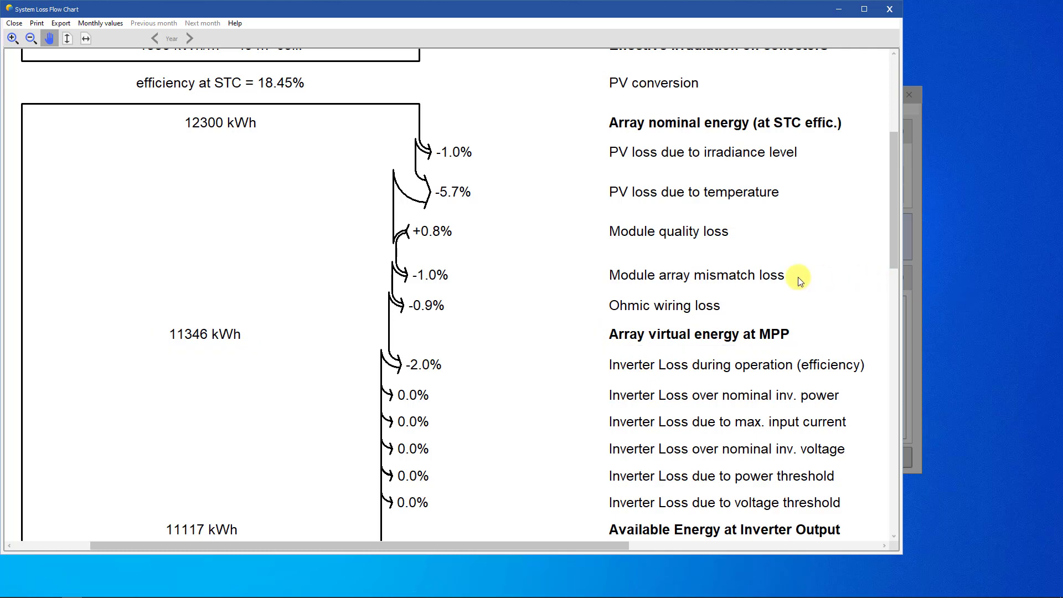
Scroll to the chart bottom and fit the whole diagram, 1294 kWh/m² to 11117 kWh.
{"action": "scroll", "scroll_direction": "down", "scroll_amount": 3}
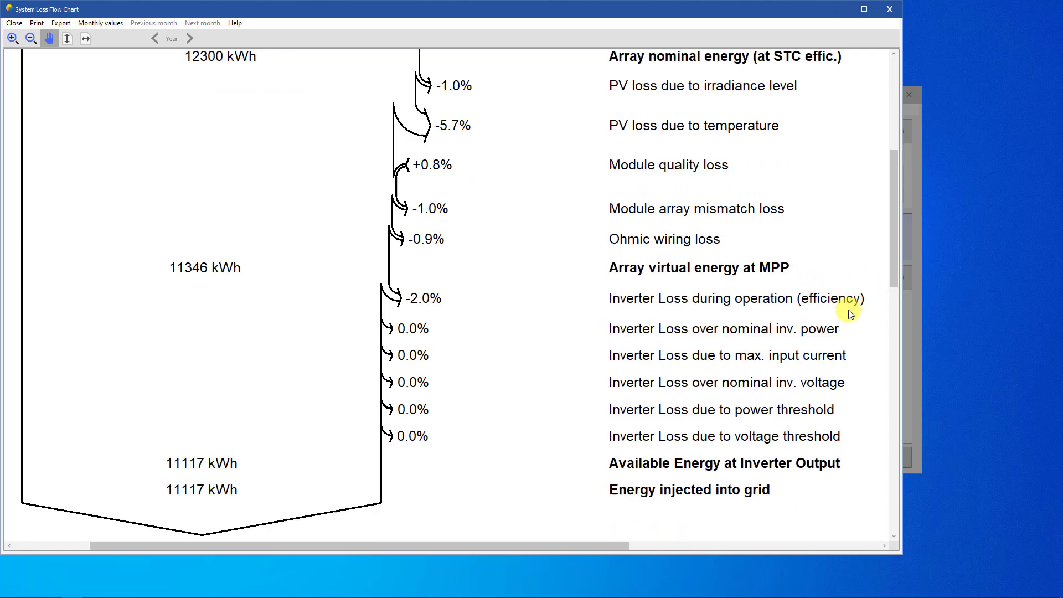
{"action": "mouse_move", "coordinate": [876, 387]}
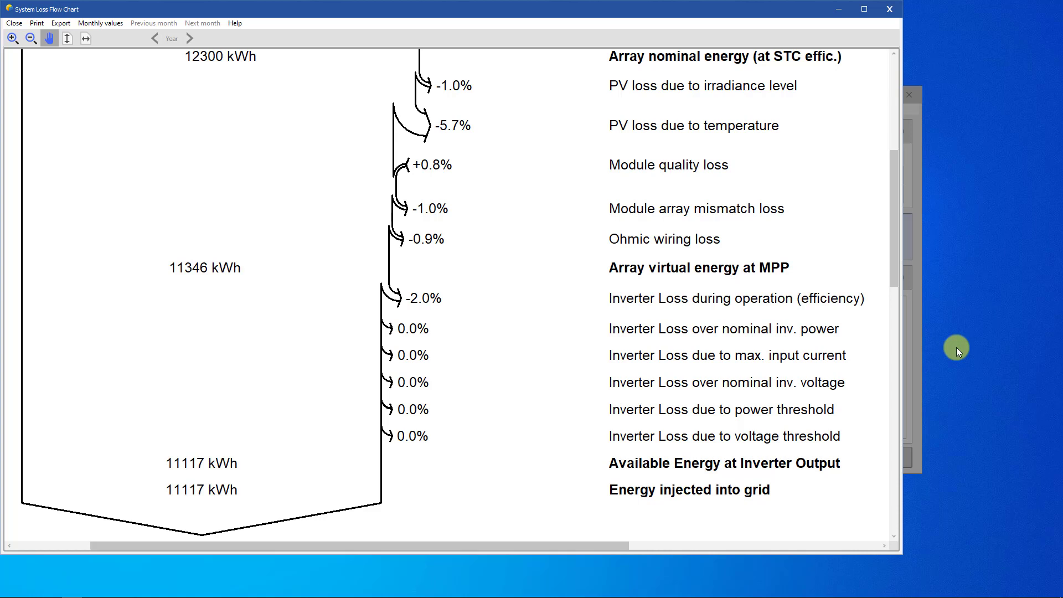
{"action": "left_click", "coordinate": [724, 328]}
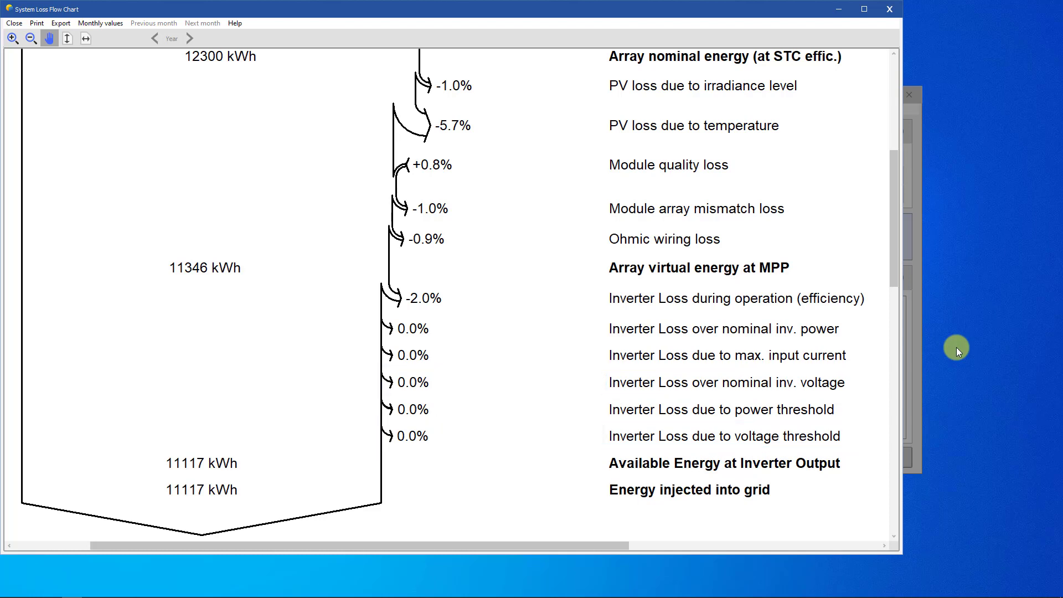
{"action": "left_click", "coordinate": [202, 475]}
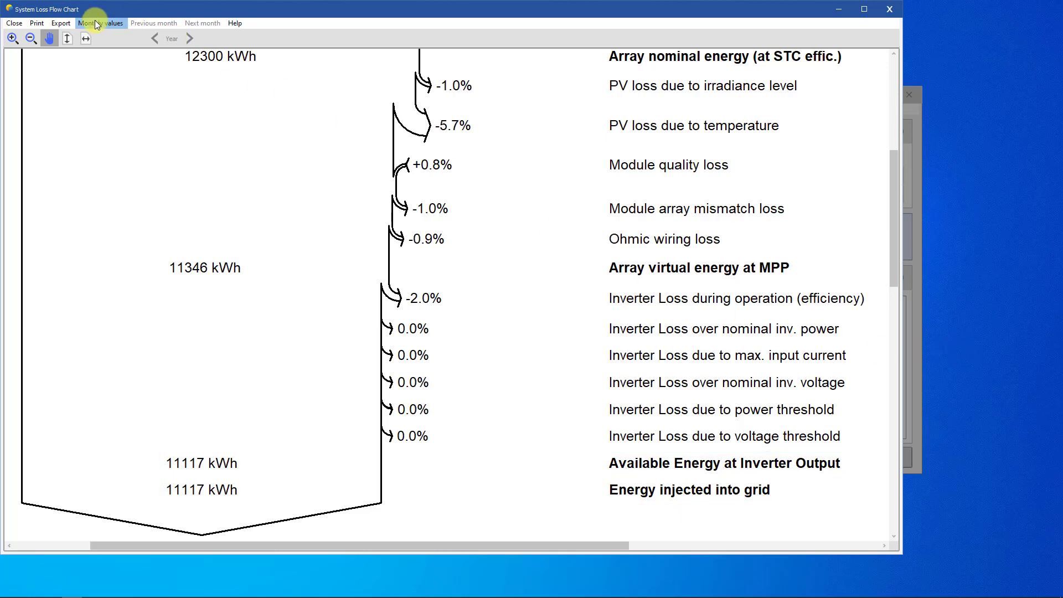
{"action": "left_click", "coordinate": [84, 38]}
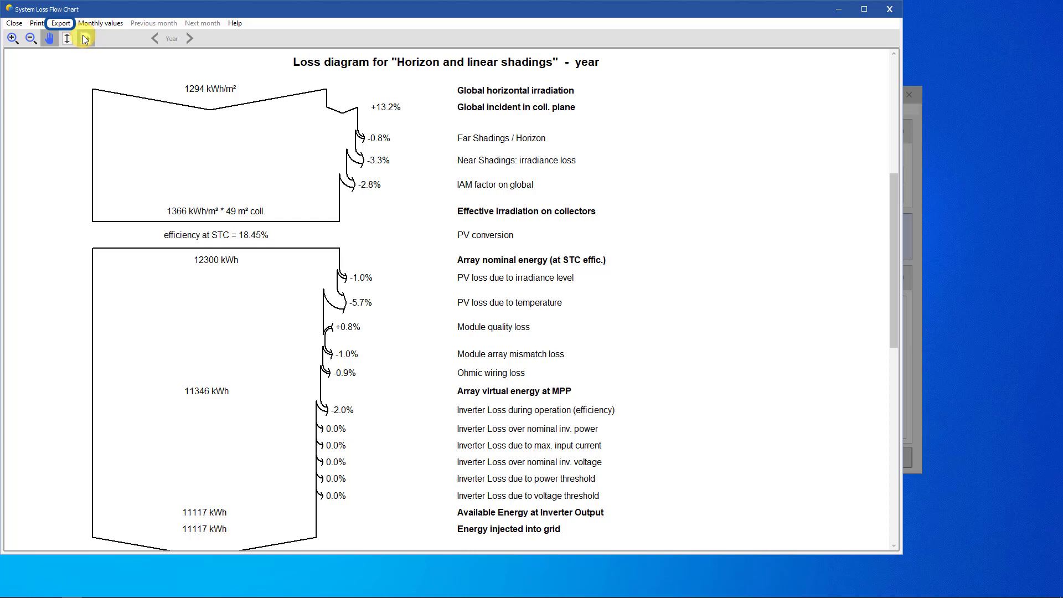
Export the loss diagram values to Excel and return to the VC1 project window.
{"action": "left_click", "coordinate": [60, 22]}
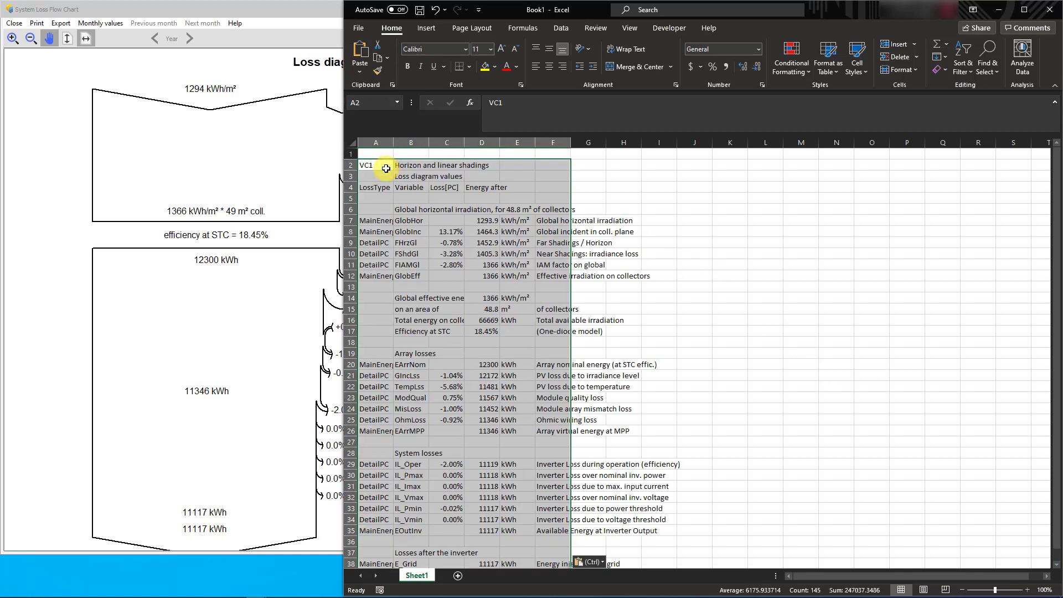
{"action": "mouse_move", "coordinate": [915, 45]}
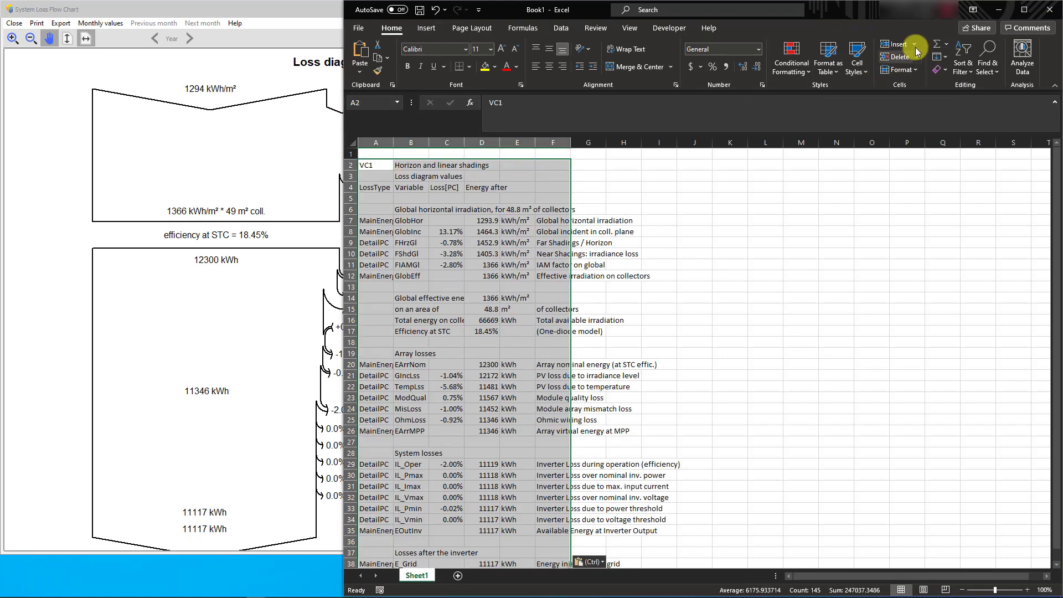
{"action": "left_click", "coordinate": [763, 165]}
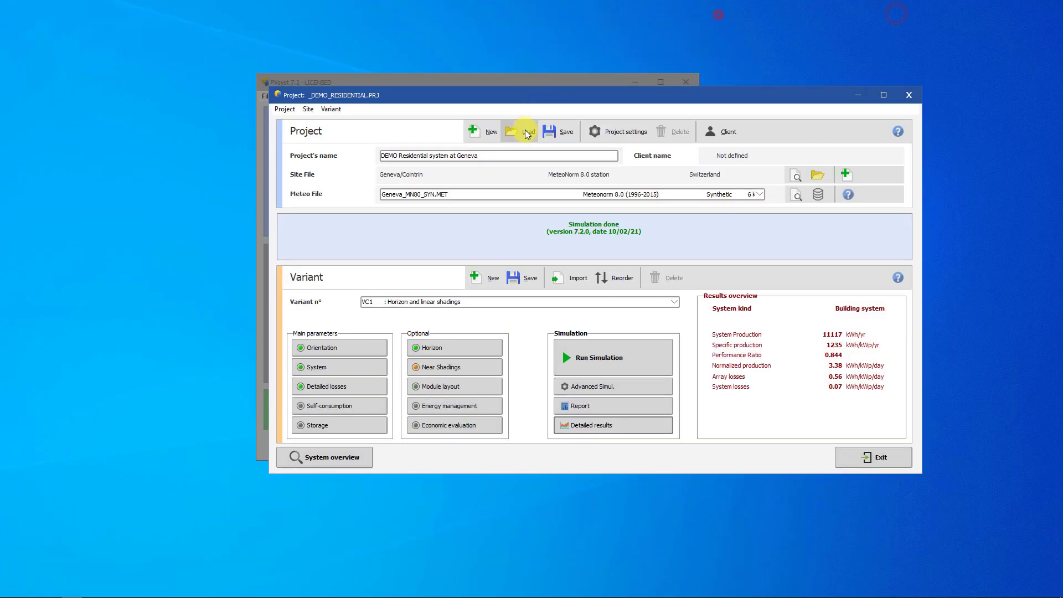
Load _DEMO_COMMERCIAL.PRJ and choose variant VC2, self-consumption with storage.
{"action": "left_click", "coordinate": [519, 130]}
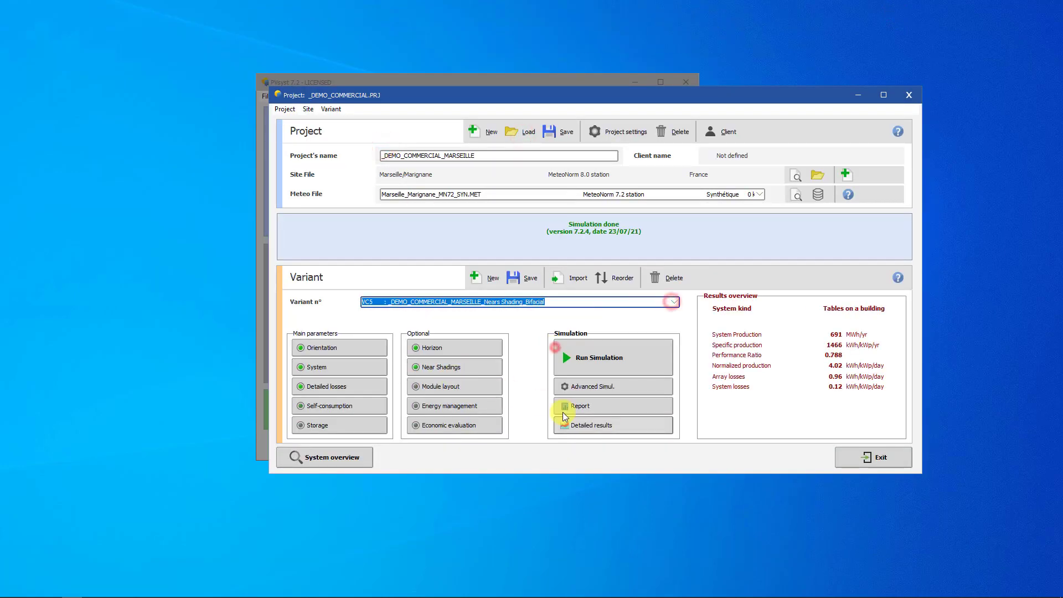
{"action": "left_click", "coordinate": [579, 406]}
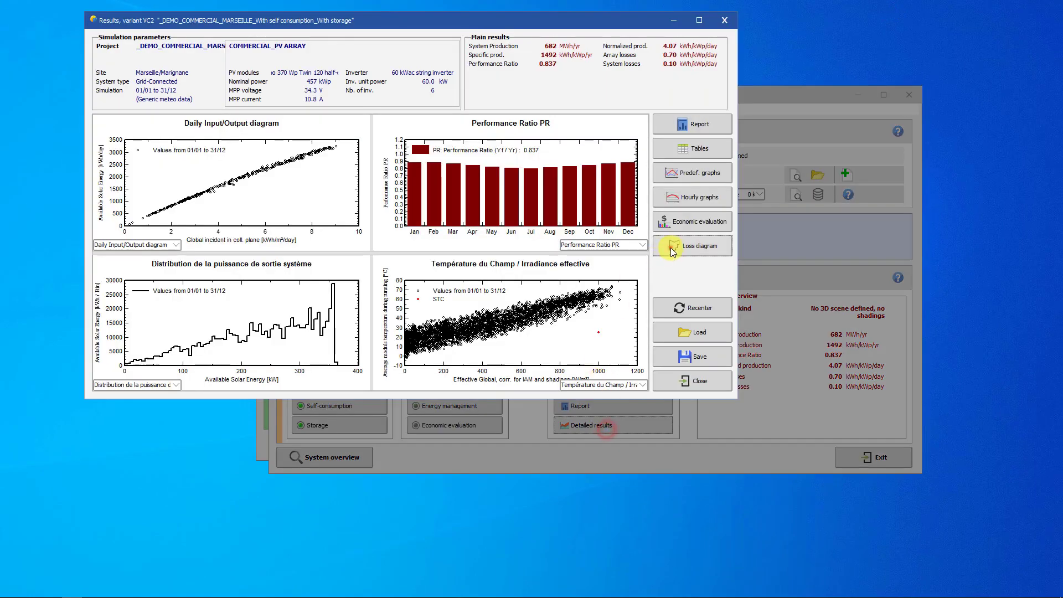
Open the VC2 loss diagram showing battery losses and 293813 kWh sent to grid.
{"action": "left_click", "coordinate": [700, 245]}
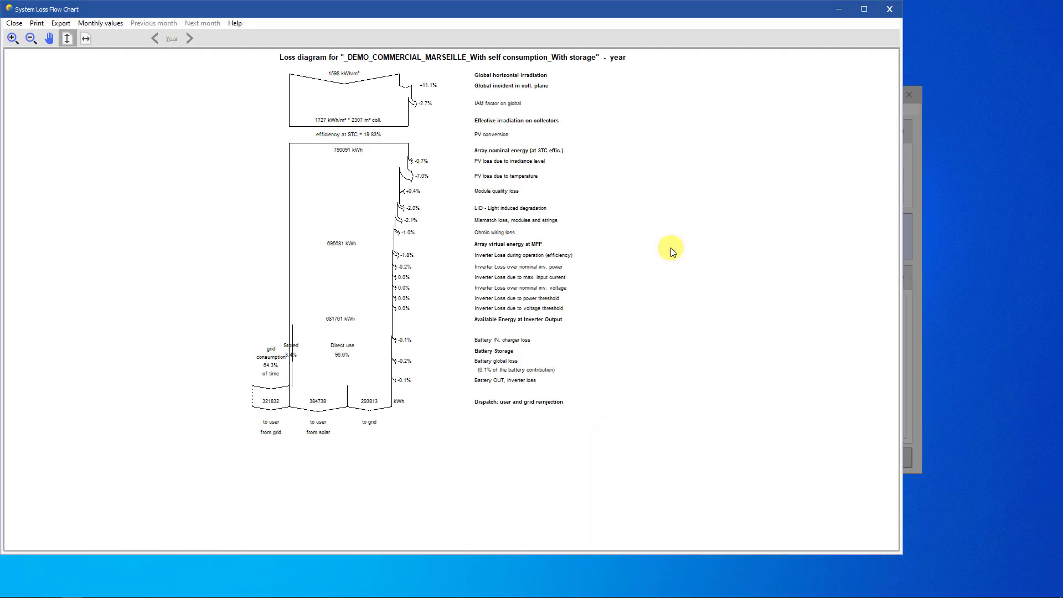
{"action": "left_click", "coordinate": [12, 38]}
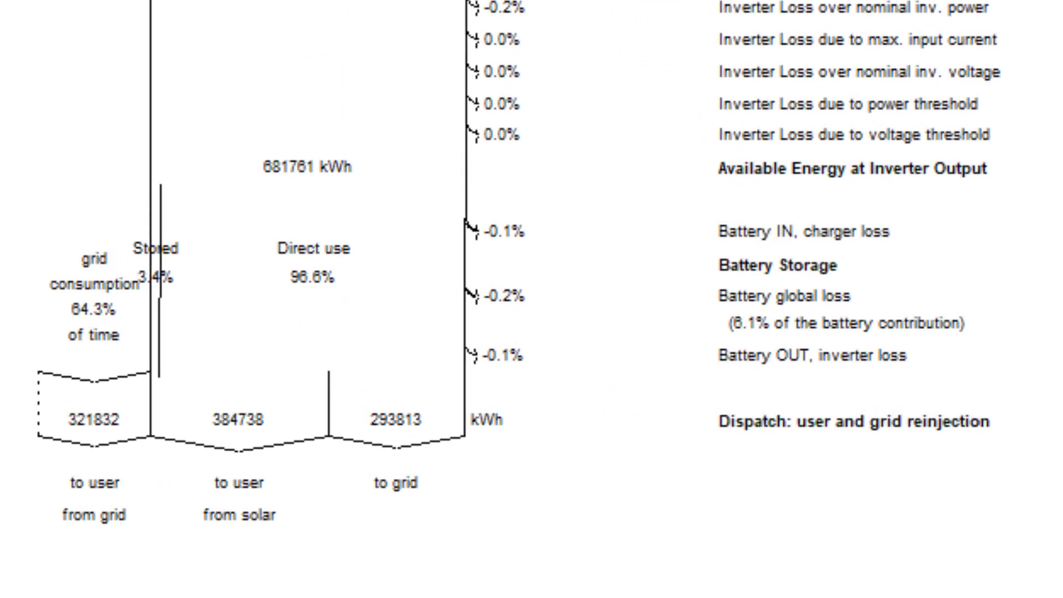